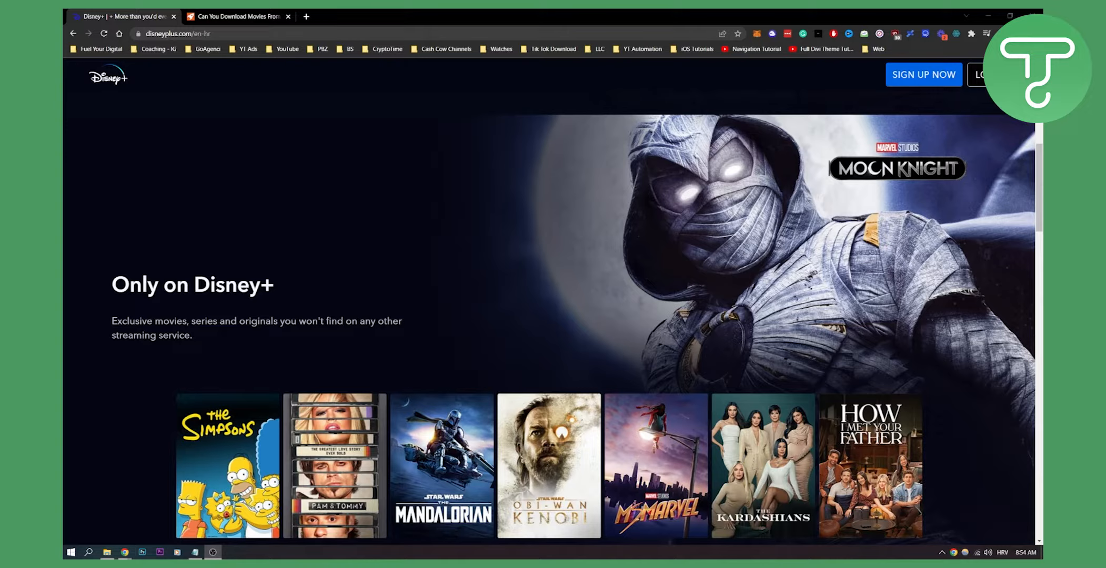
mouse_move(600, 188)
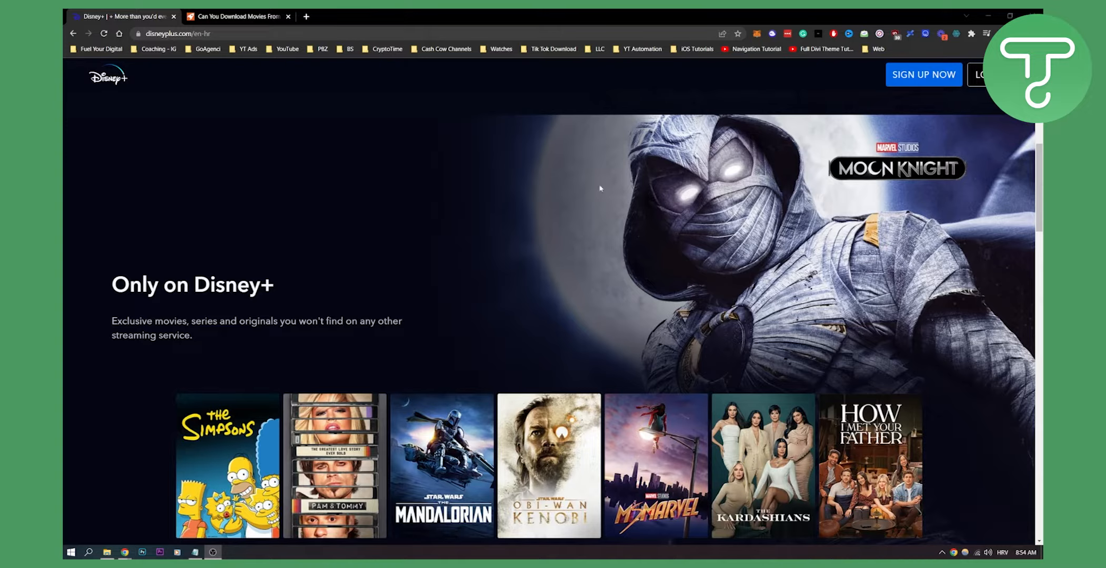
mouse_move(548, 166)
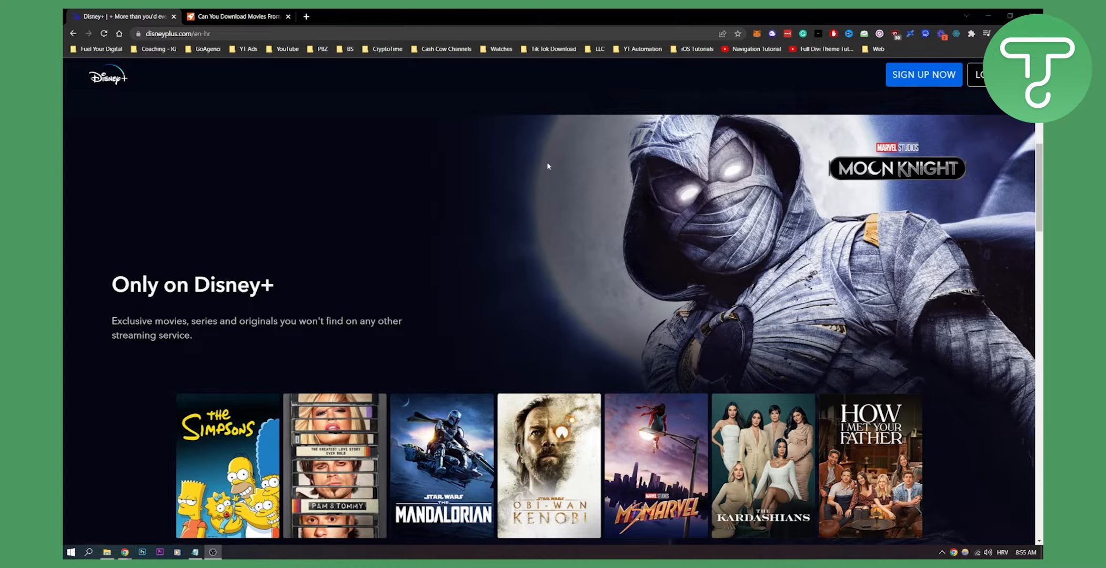
Step: Switch to the Startup.info tab on downloading Disney Plus movies
click(240, 17)
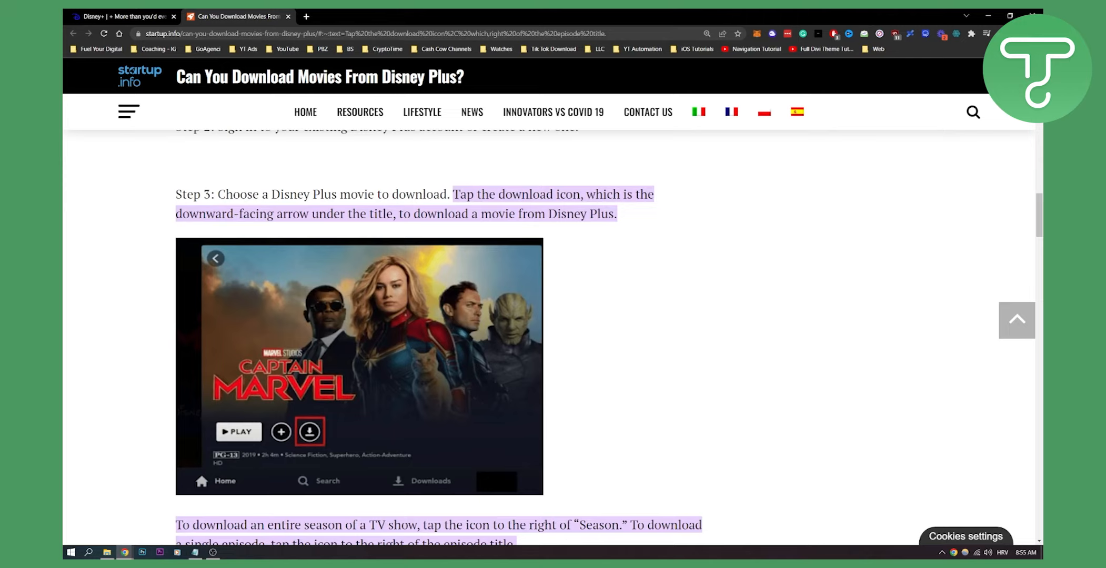